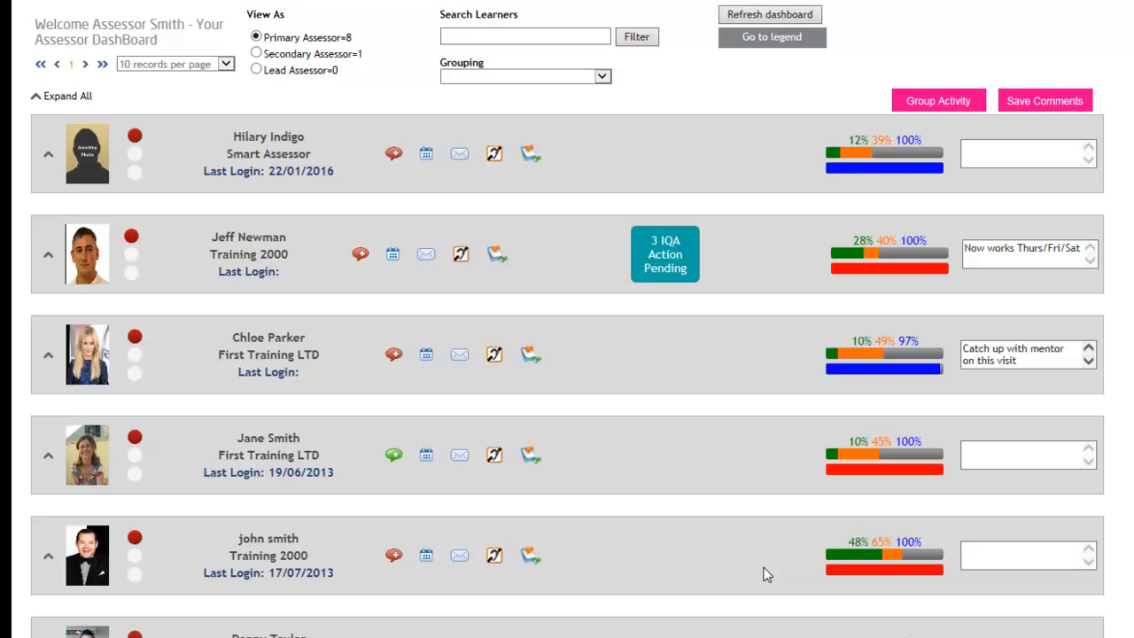
mouse_move(762, 571)
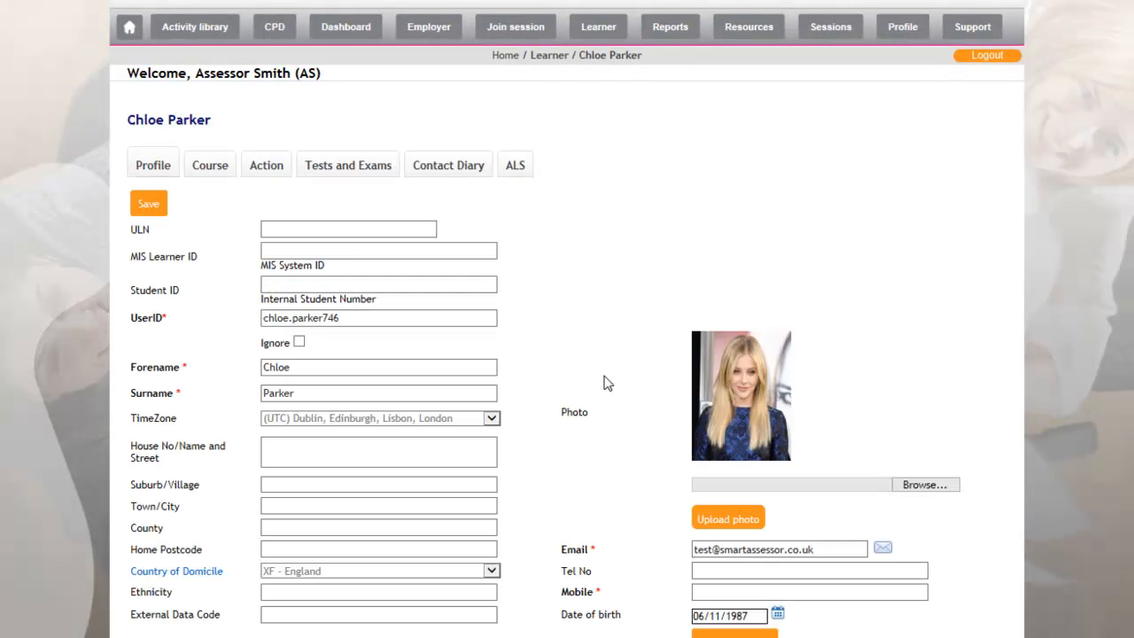
scroll(down, 3)
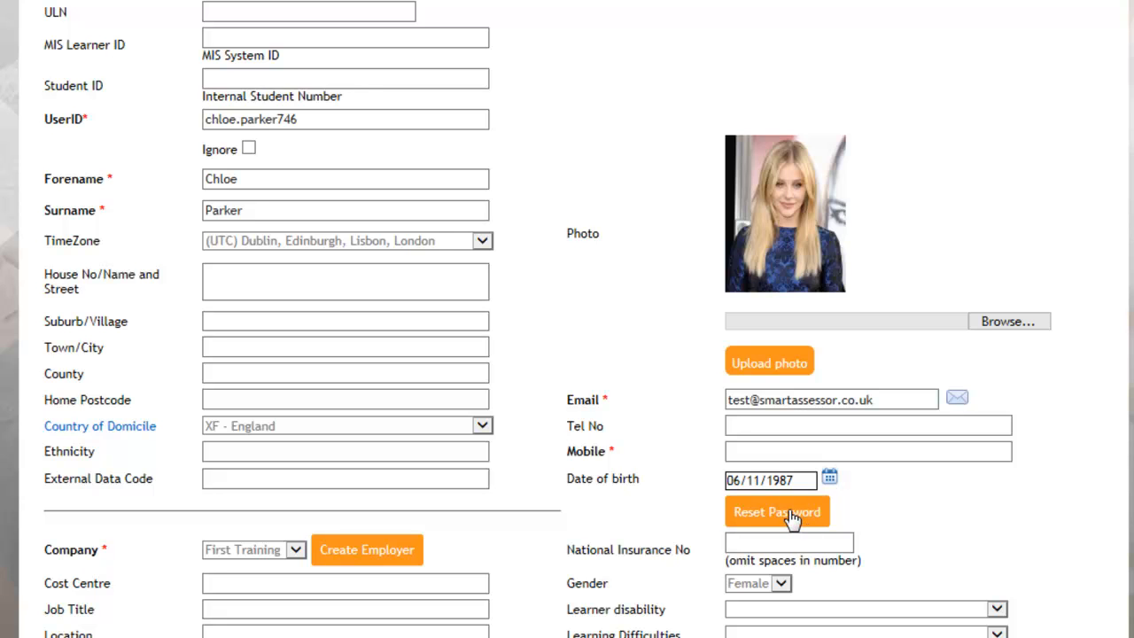
click(776, 511)
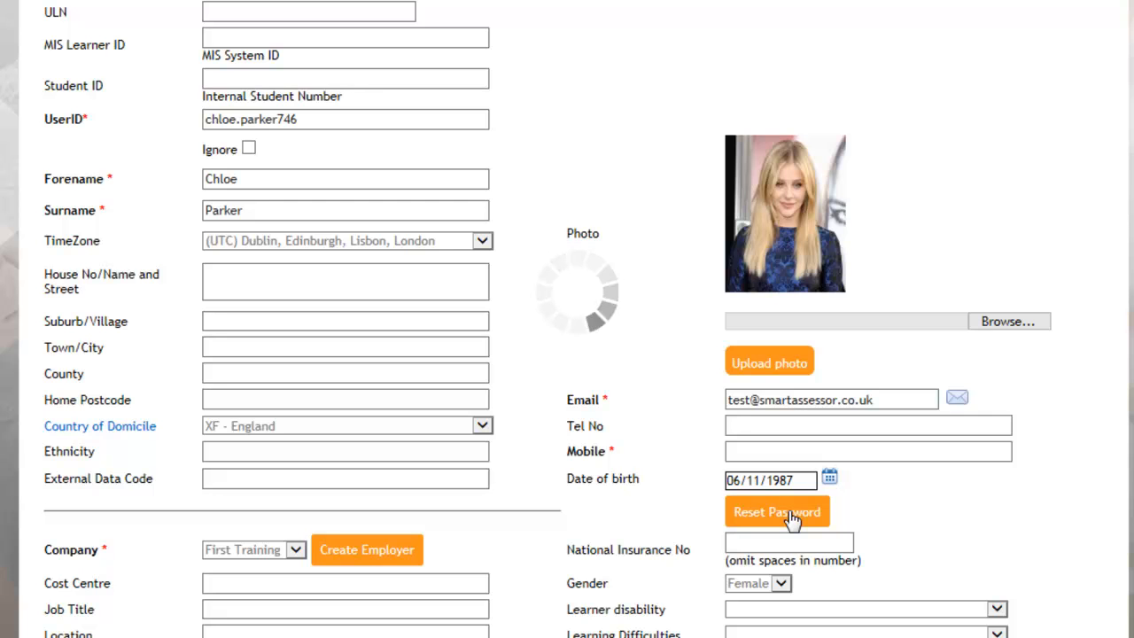
click(777, 510)
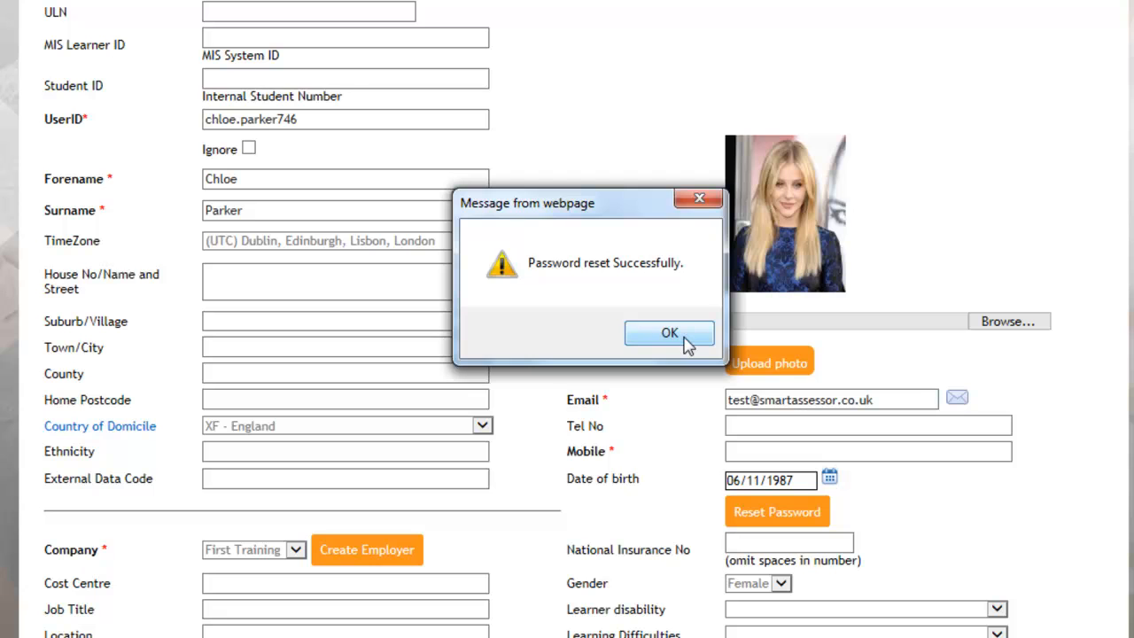
click(670, 333)
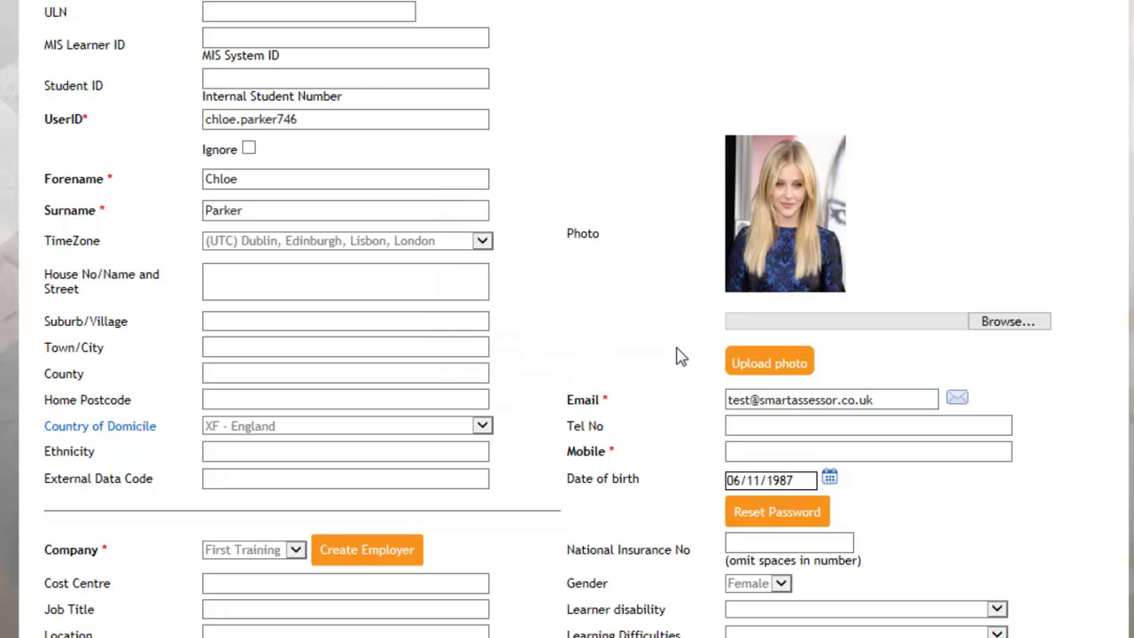
mouse_move(896, 448)
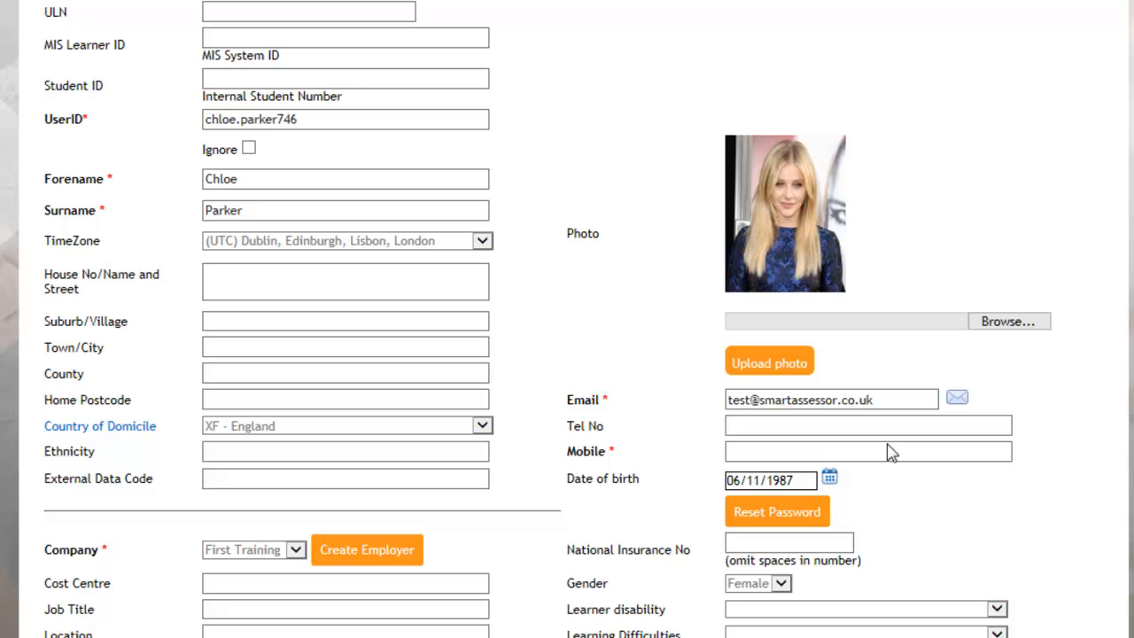
scroll(down, 3)
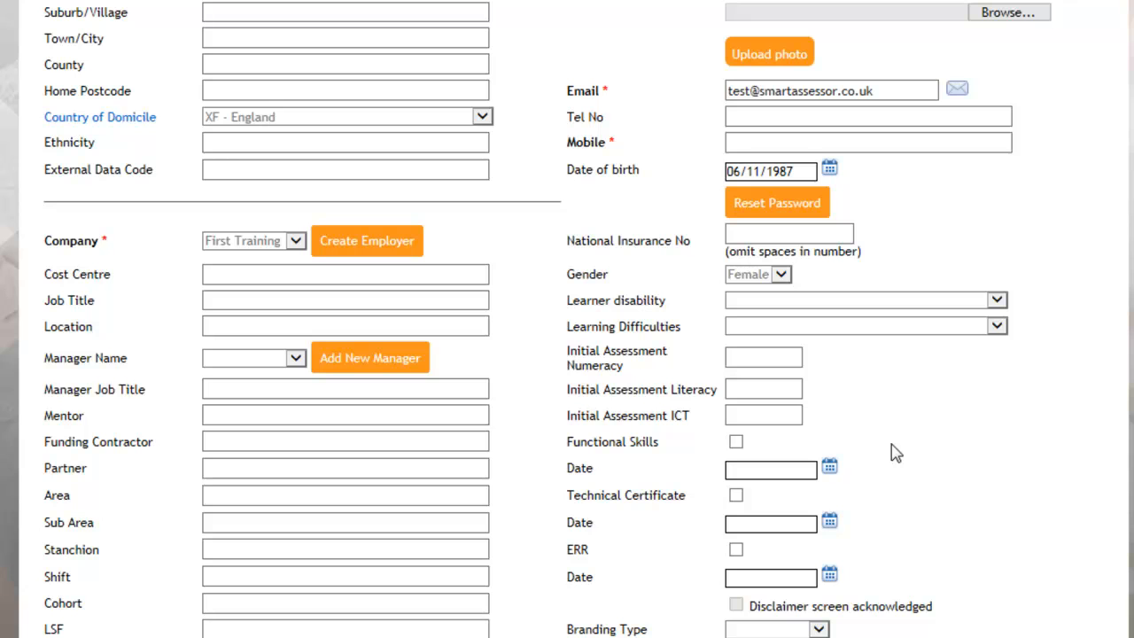
mouse_move(906, 452)
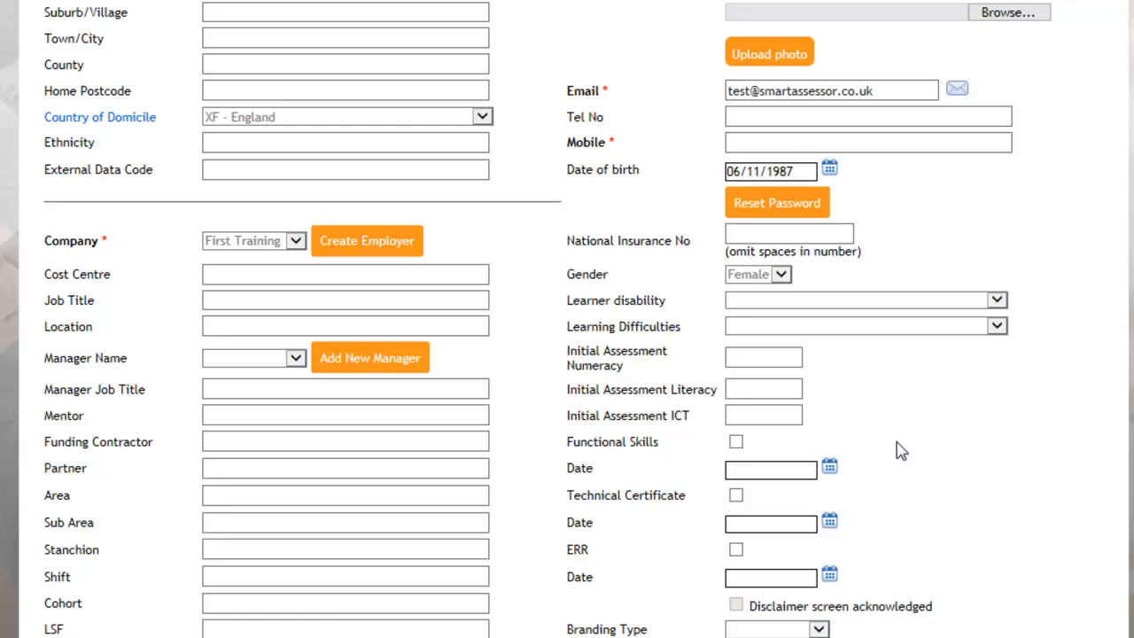
mouse_move(518, 460)
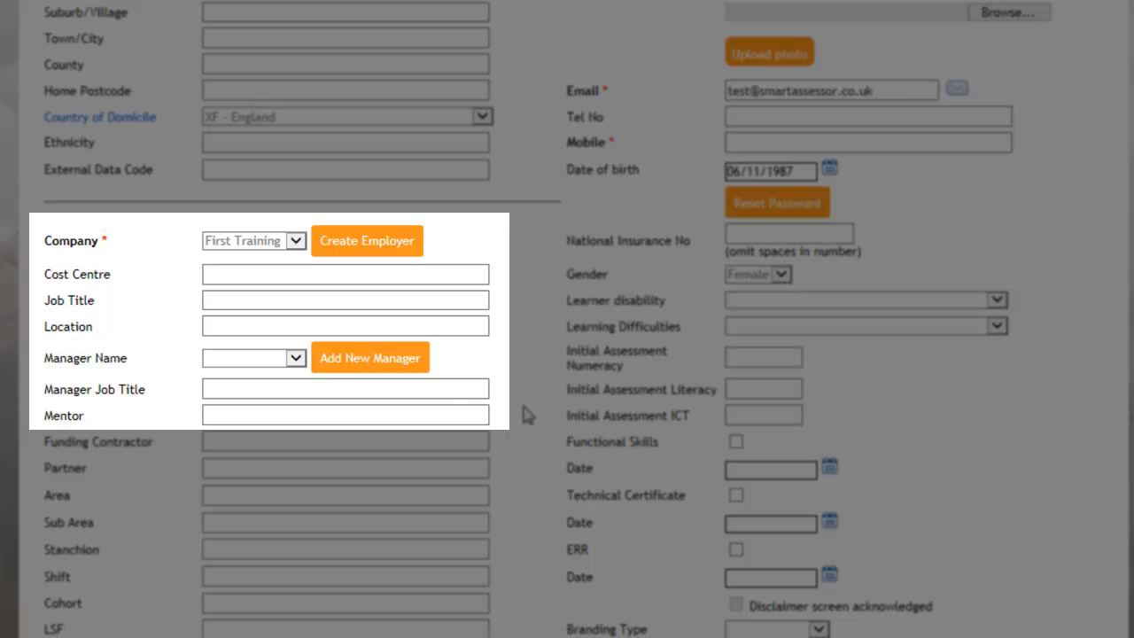
mouse_move(369, 372)
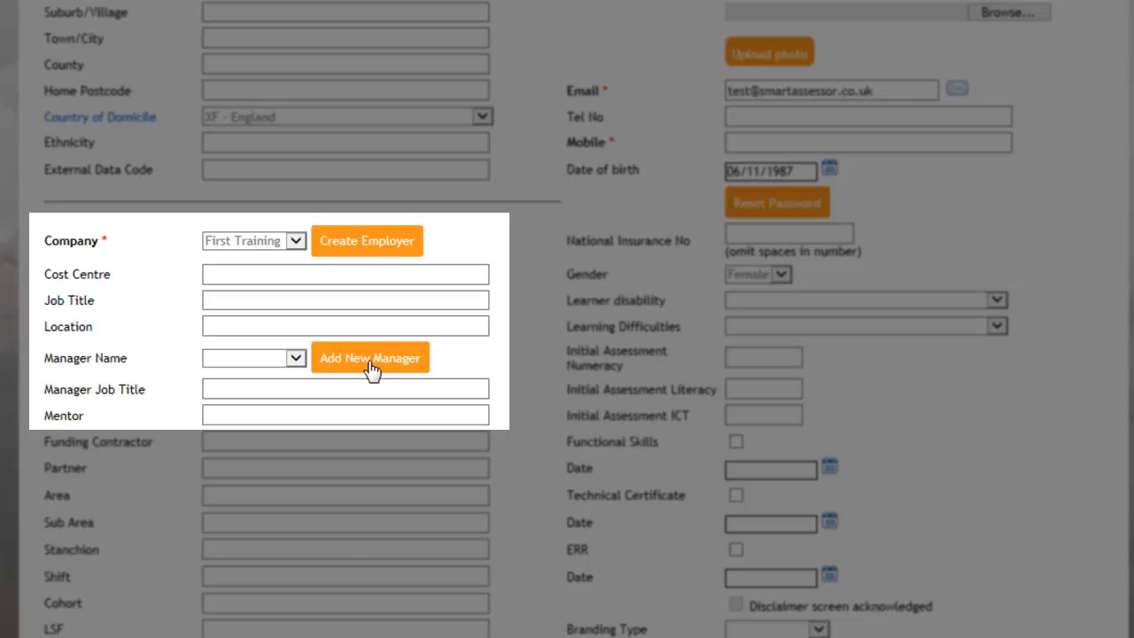
click(371, 358)
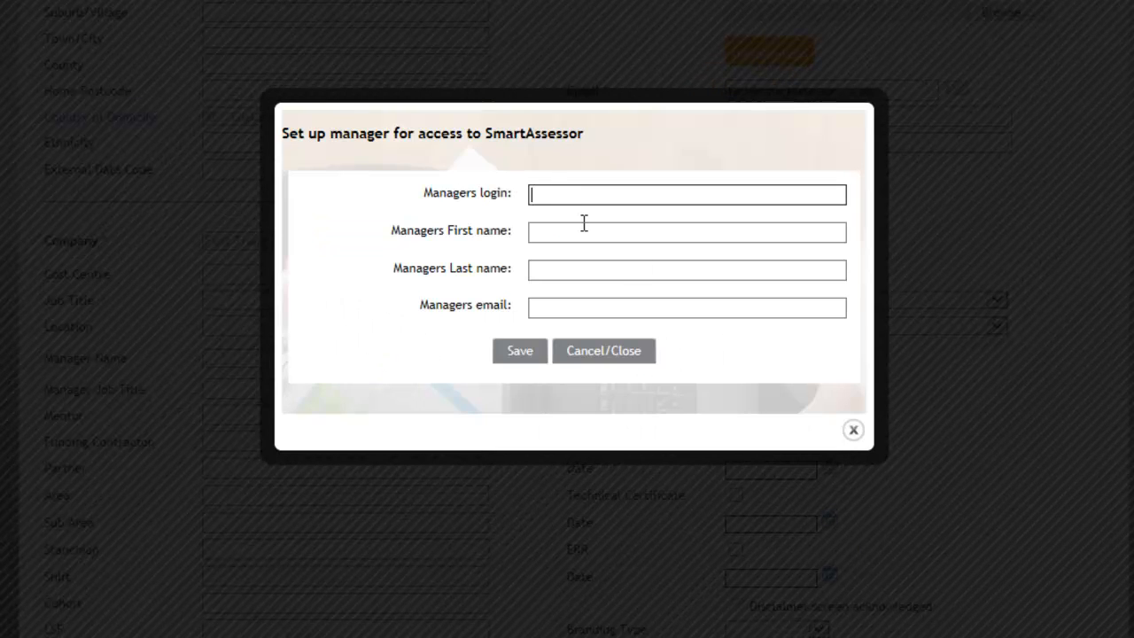
mouse_move(645, 327)
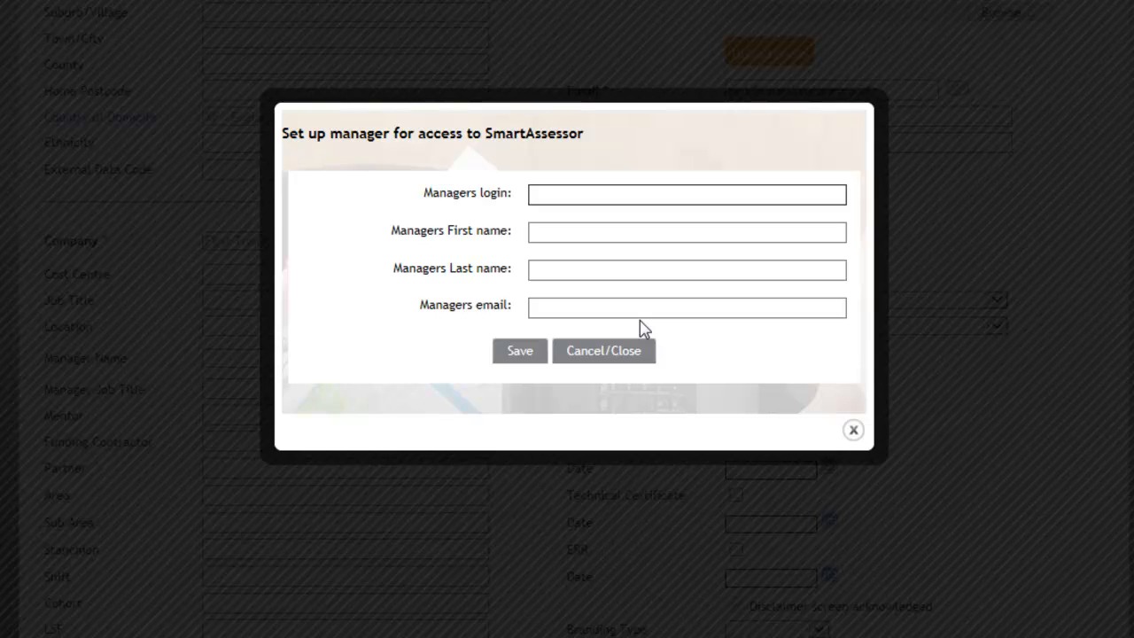
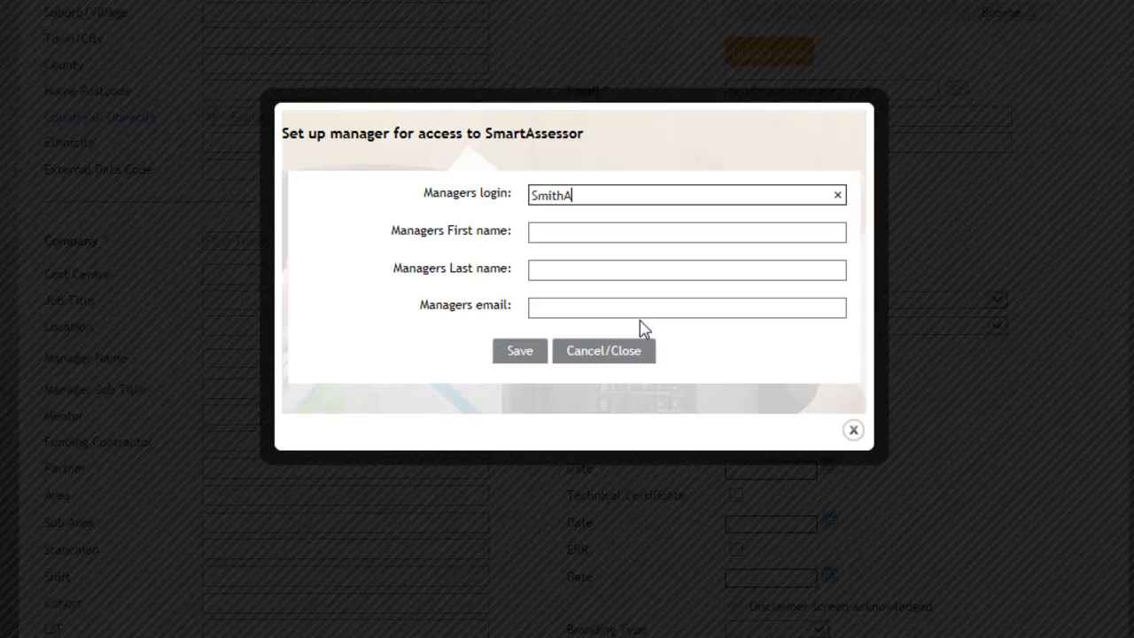
text(A)
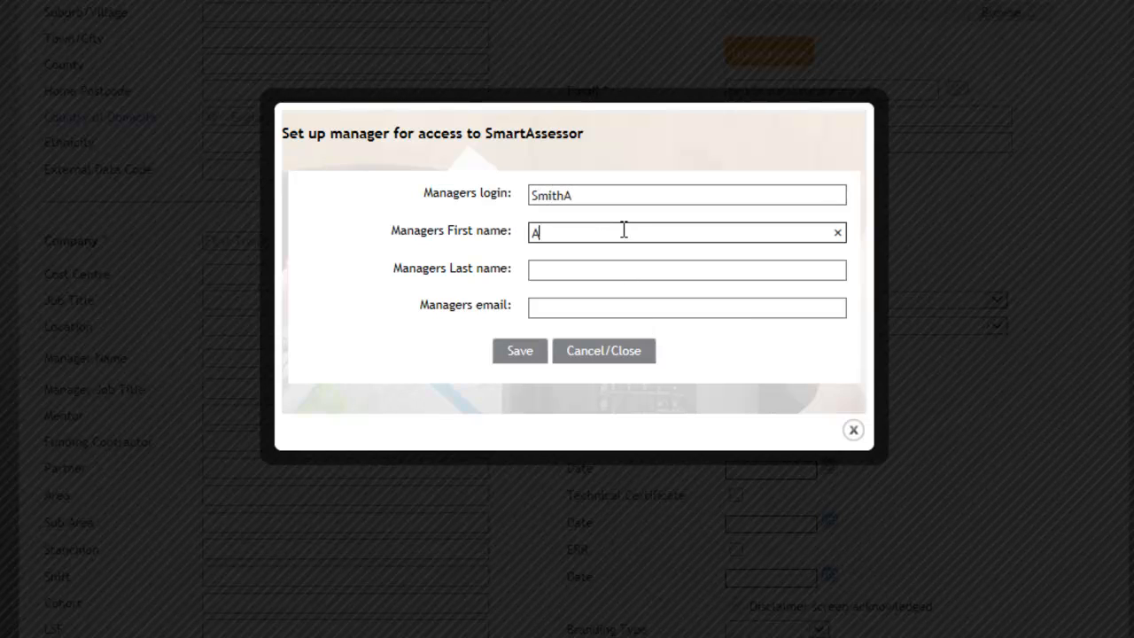
text(Sn)
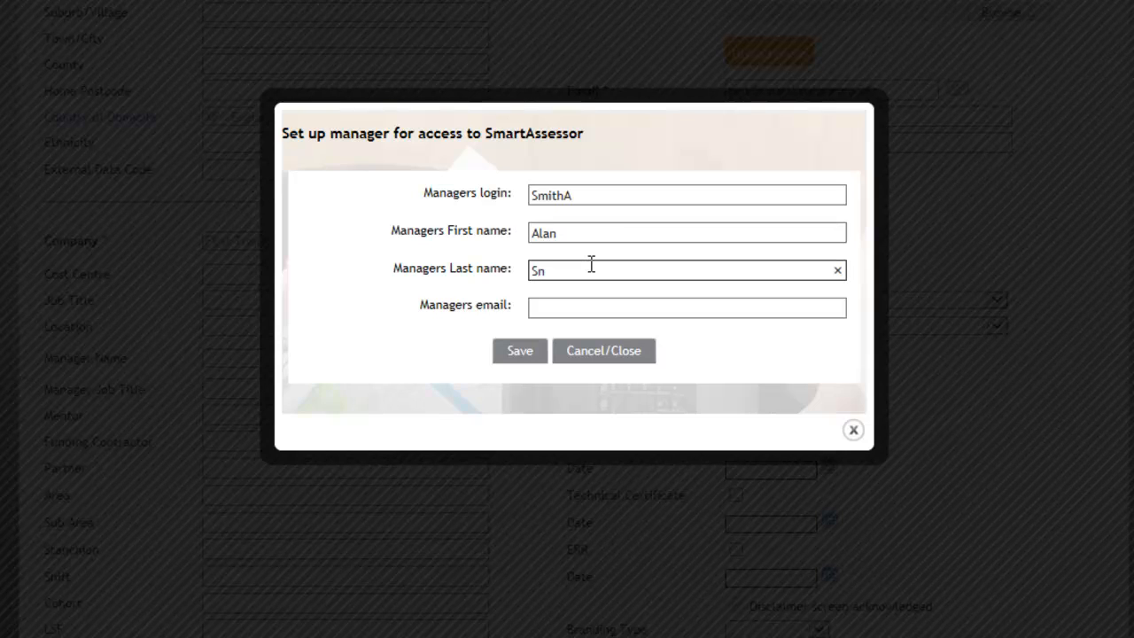
text(Smith)
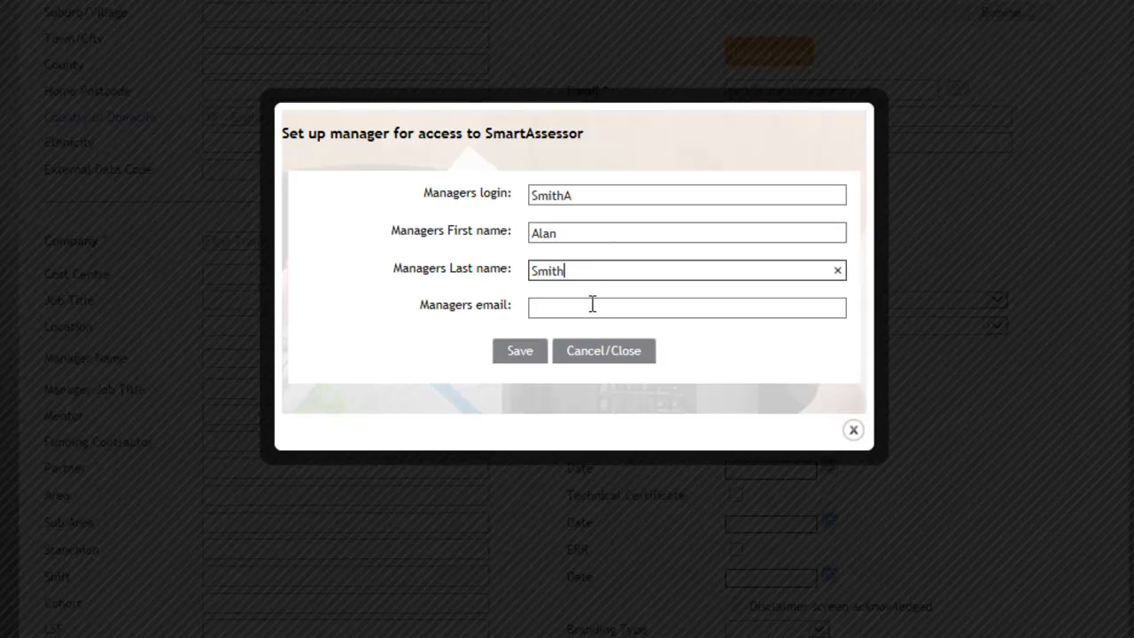
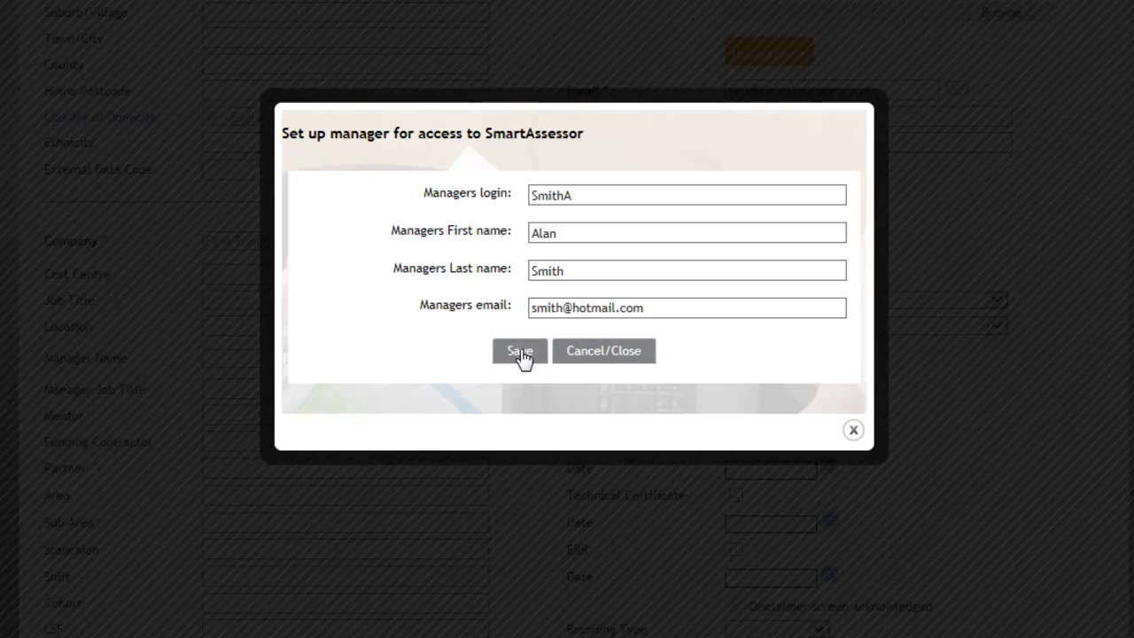
click(519, 351)
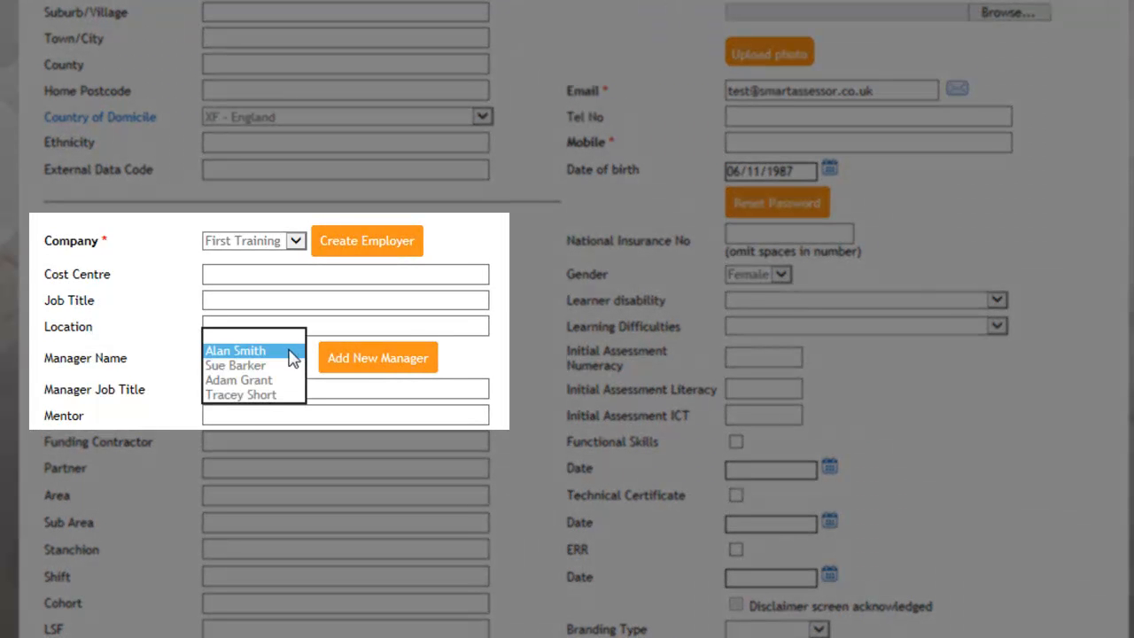
click(234, 351)
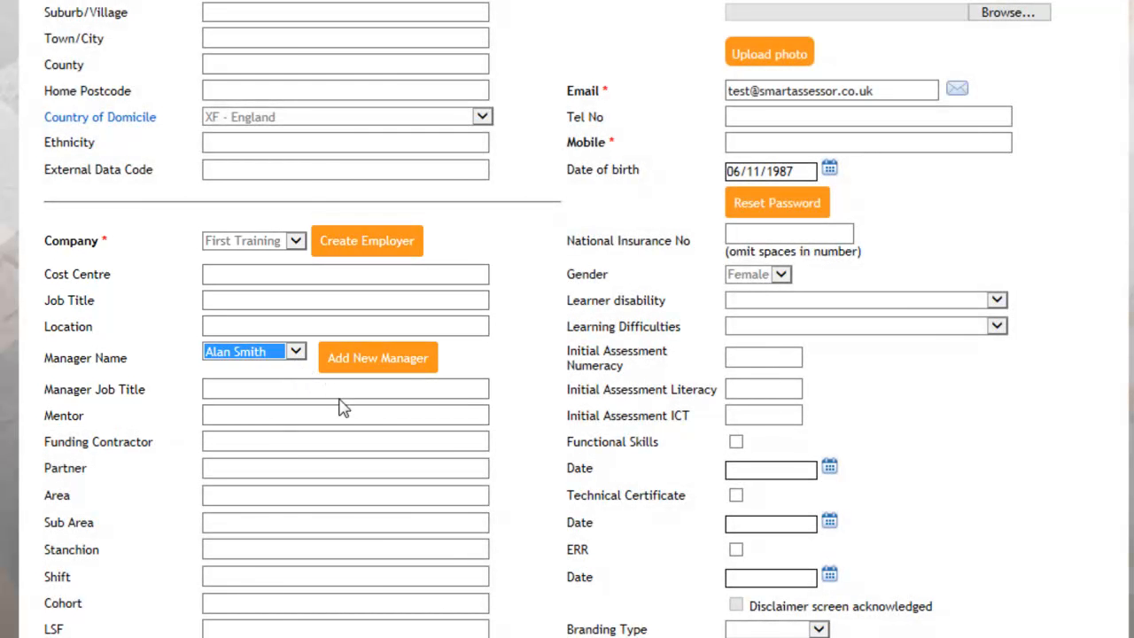
mouse_move(392, 461)
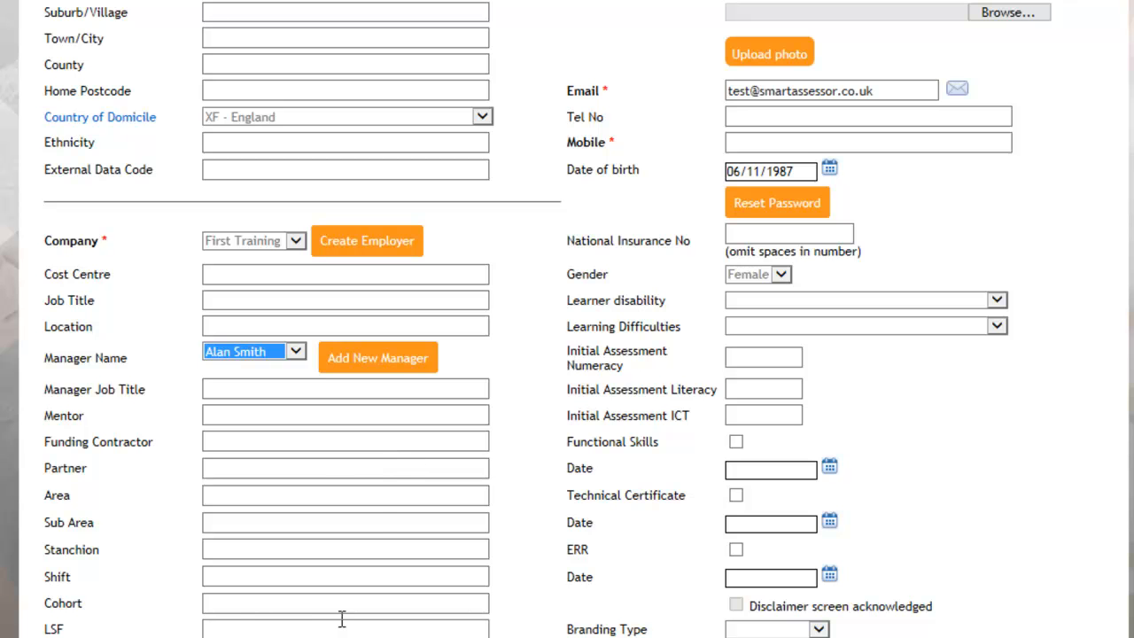
scroll(down, 3)
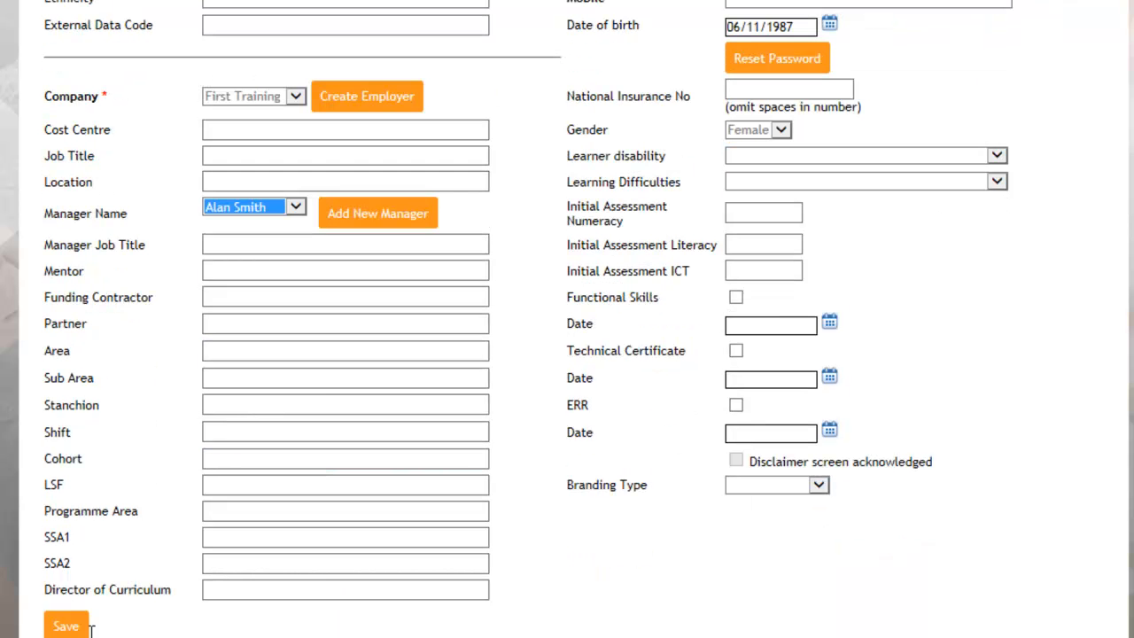
click(60, 625)
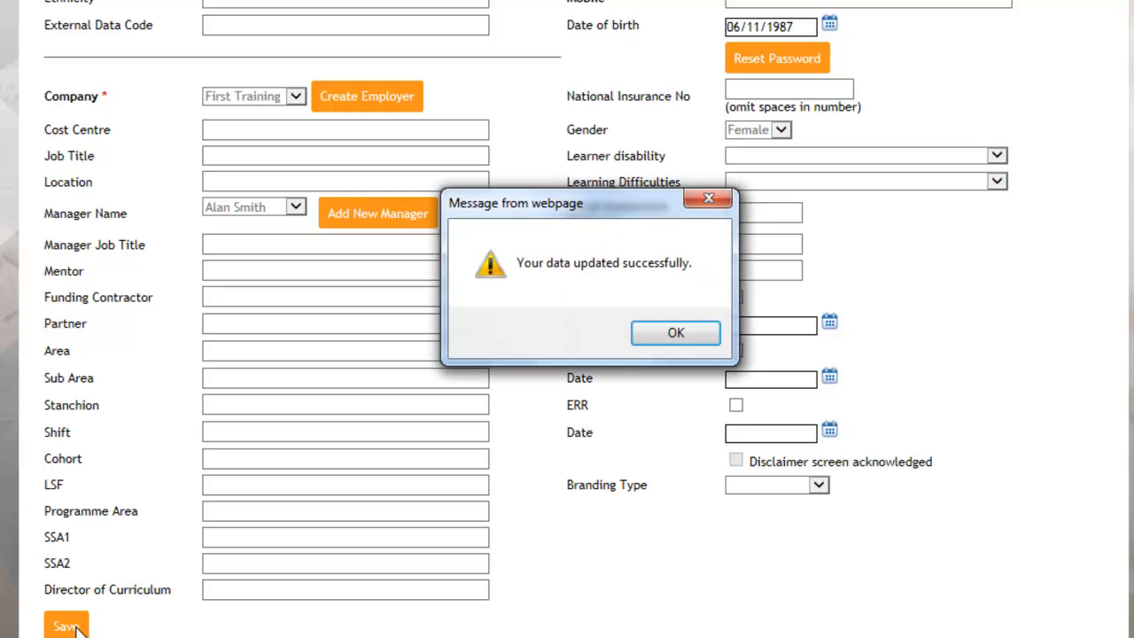
click(677, 333)
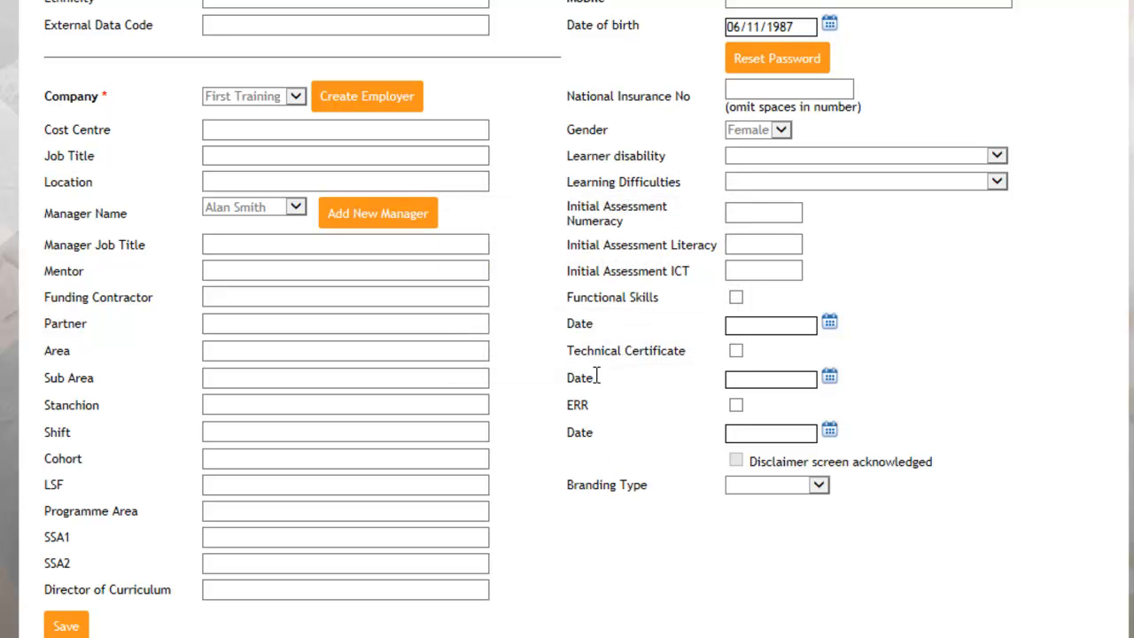